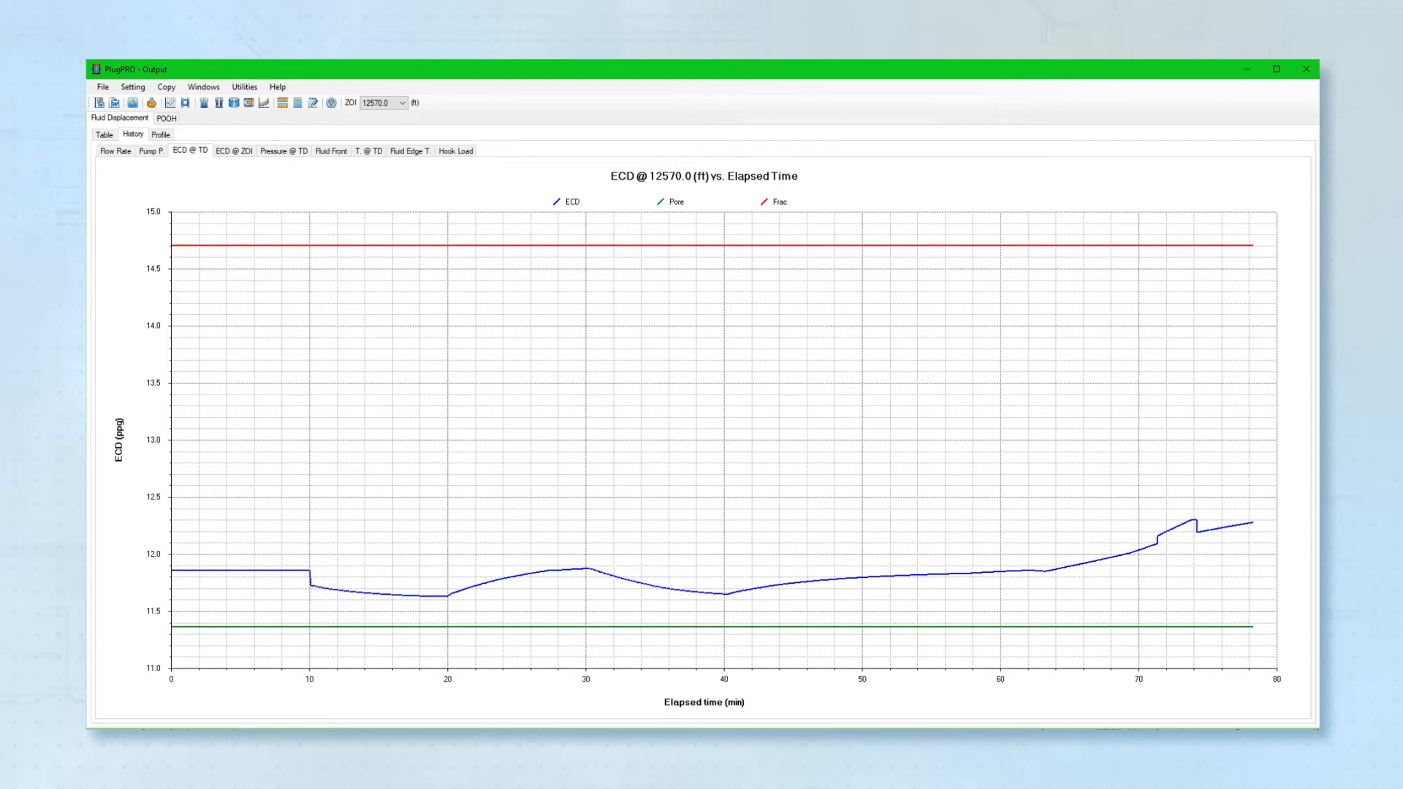
# Step: Show the POOH summary of final fluid tops, EMW at the weak zone and fluid mixing
pyautogui.click(153, 133)
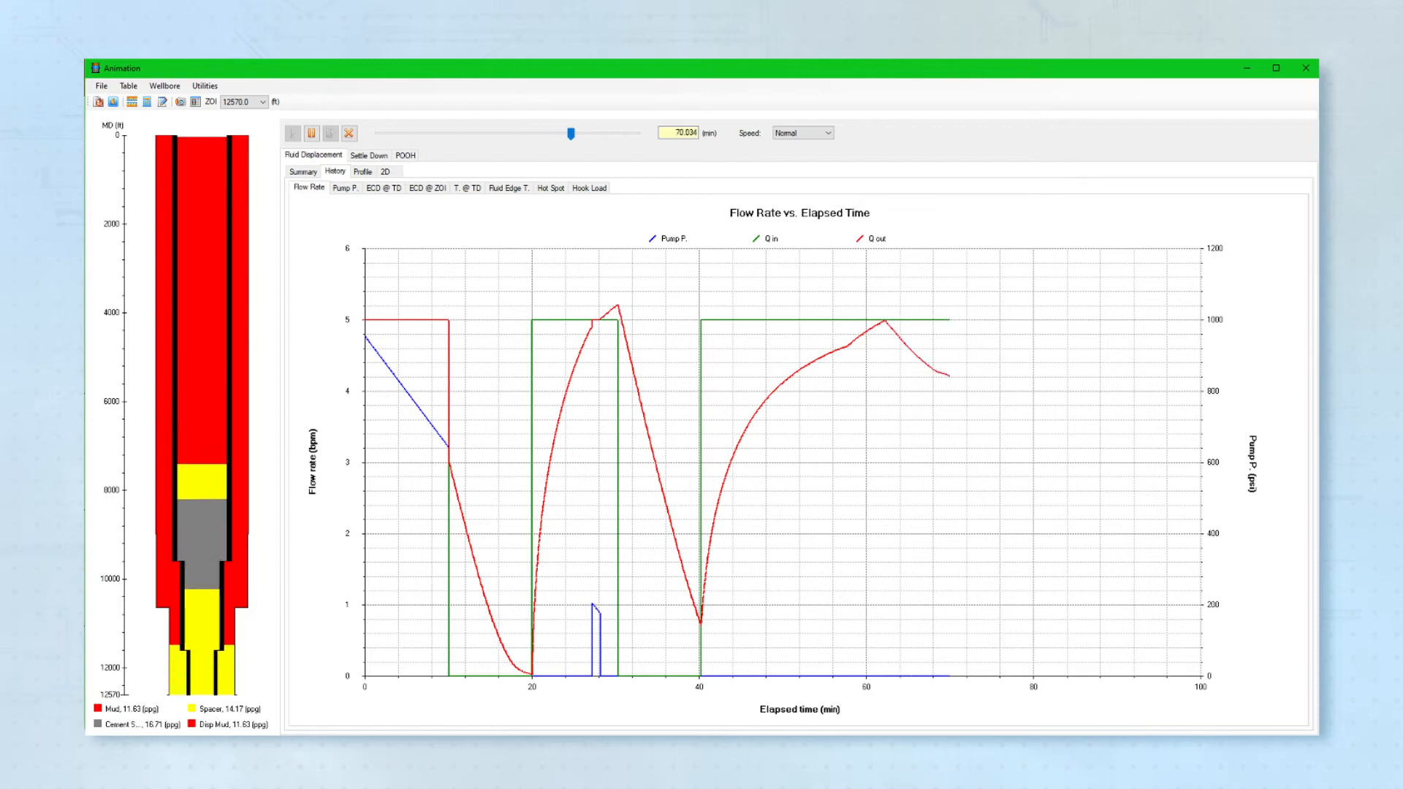
pyautogui.click(405, 155)
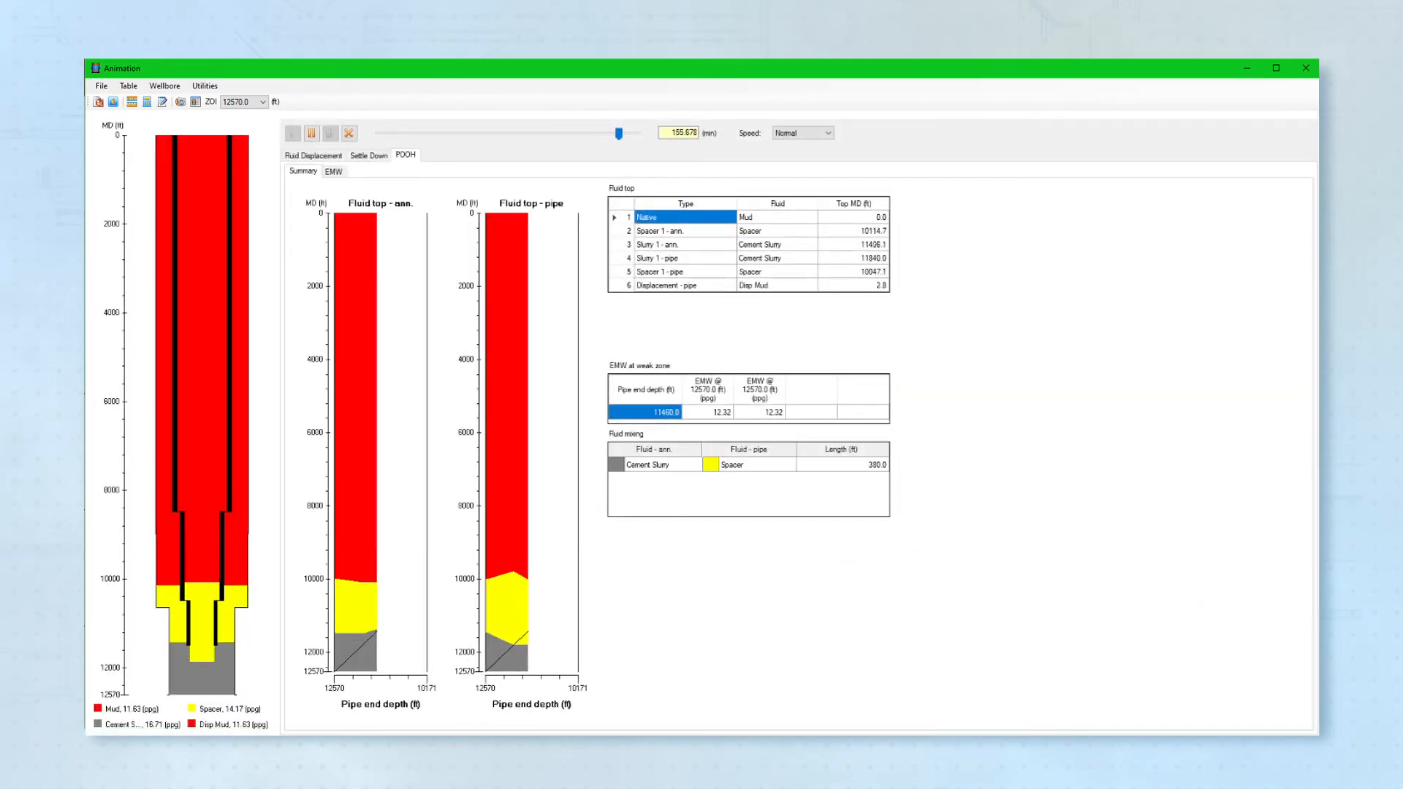